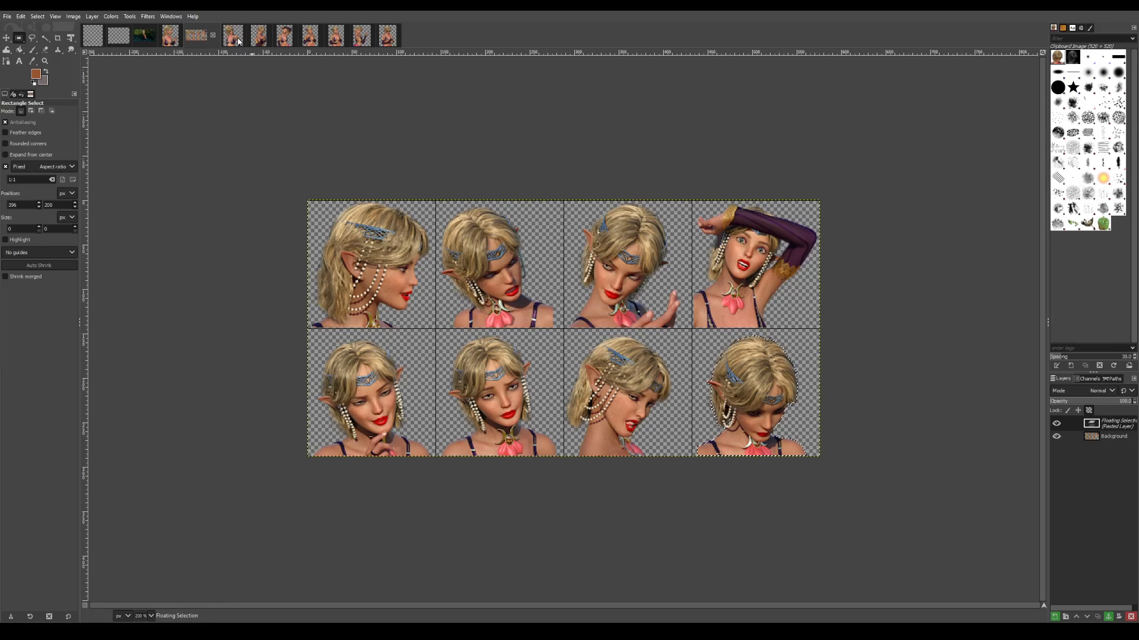
Display the Van3_1.png elf bust portrait in GIMP.
click(311, 35)
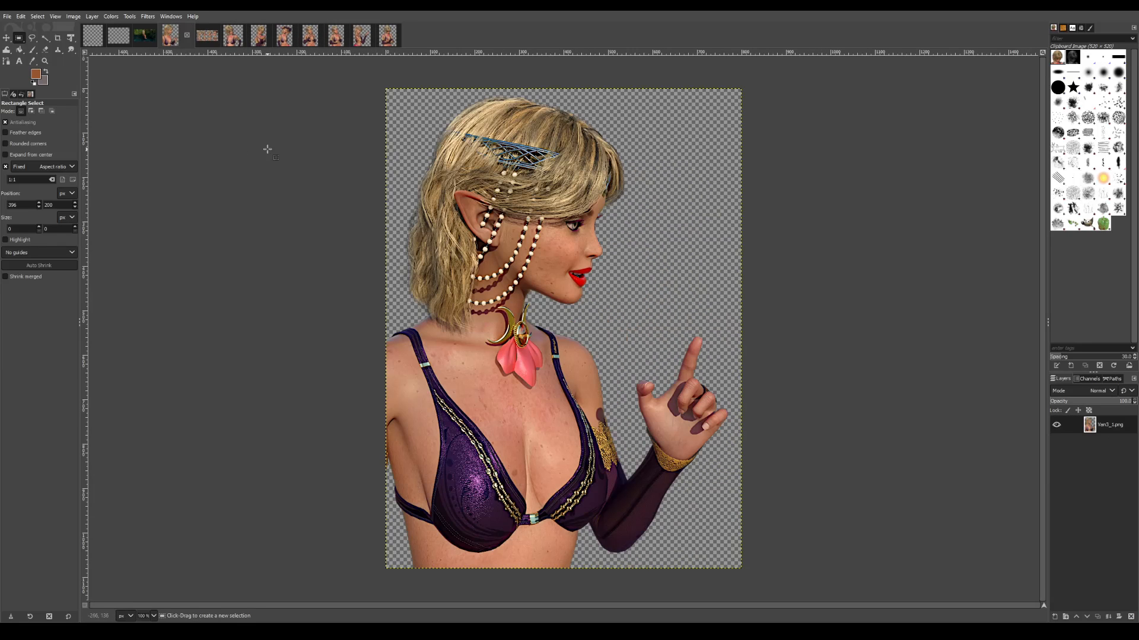
mouse_move(294, 203)
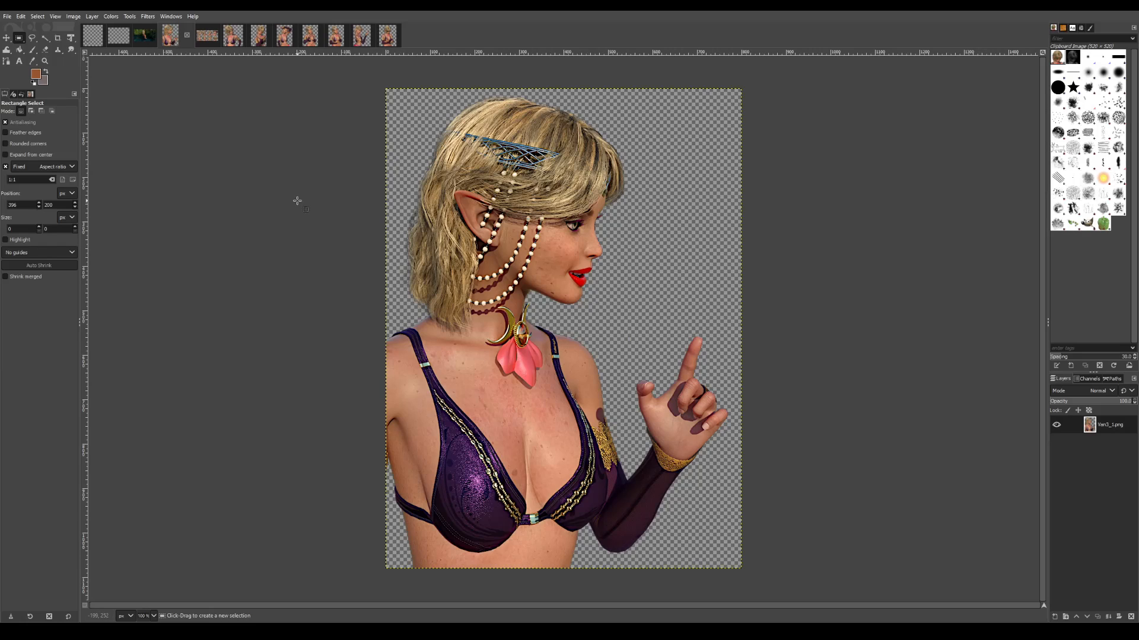
mouse_move(318, 246)
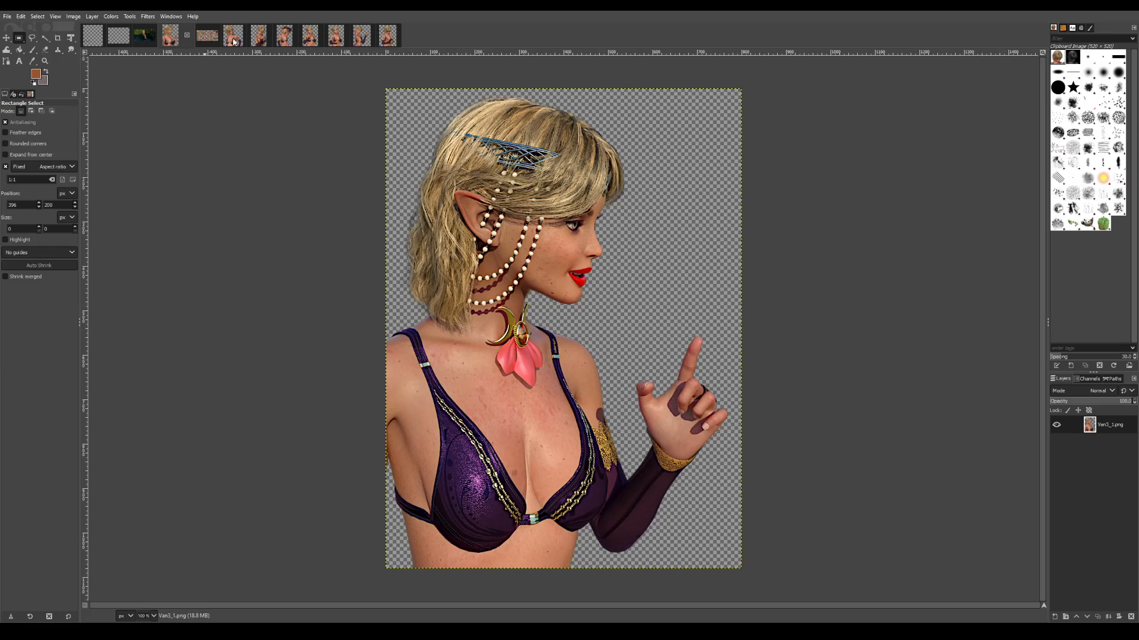
mouse_move(352, 39)
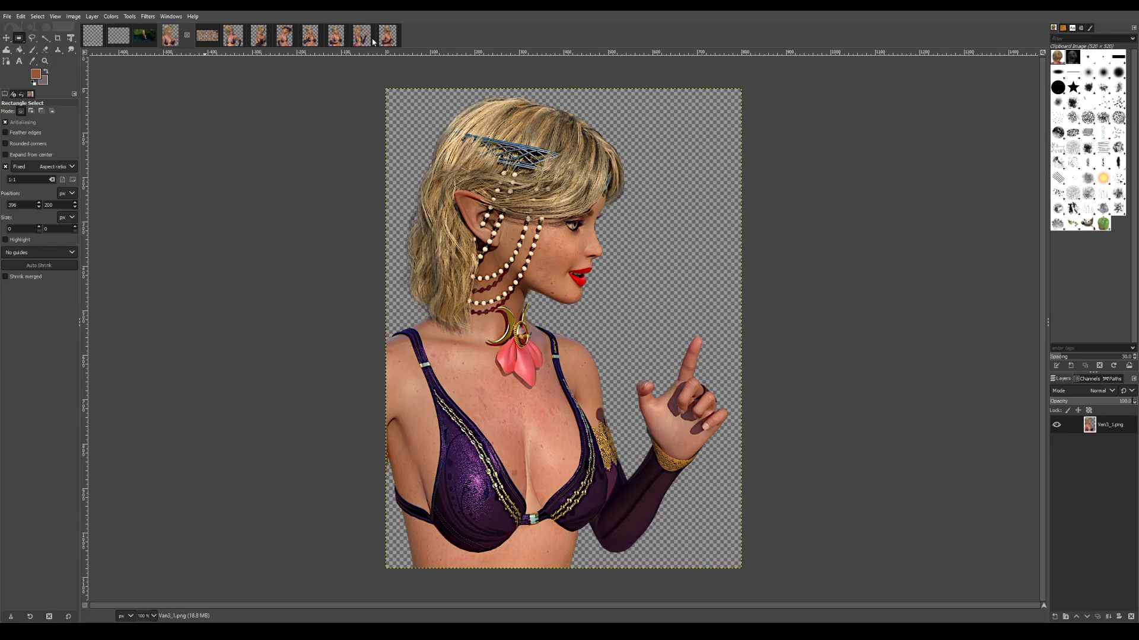
mouse_move(552, 284)
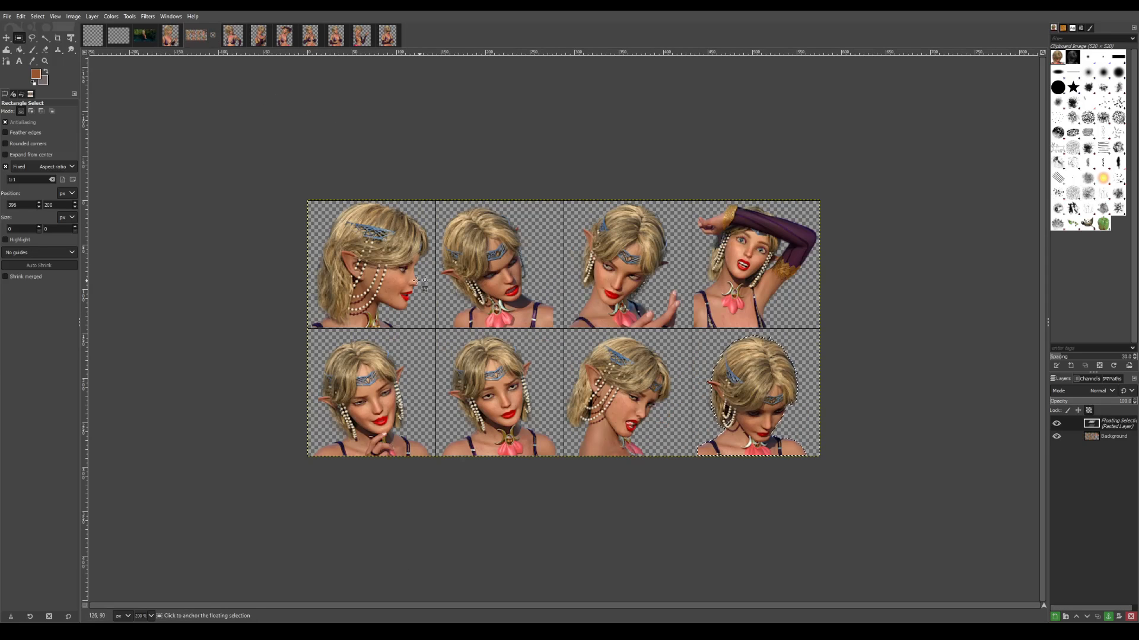
mouse_move(690, 375)
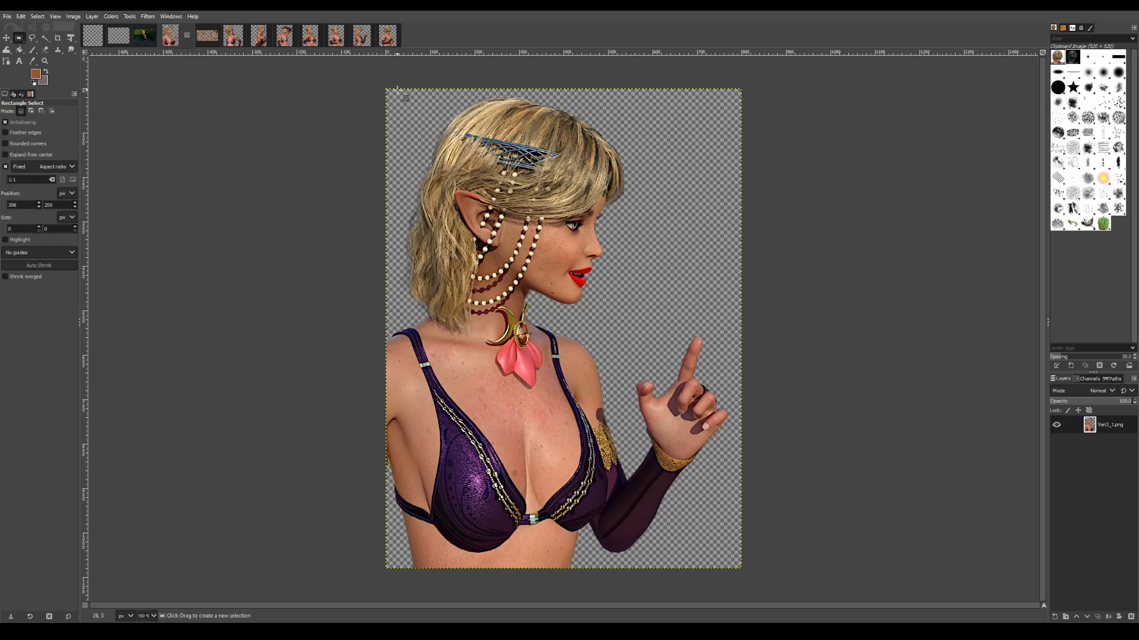
Copy a square head crop from the bust and paste it into face-set slot one.
drag(405, 95, 632, 327)
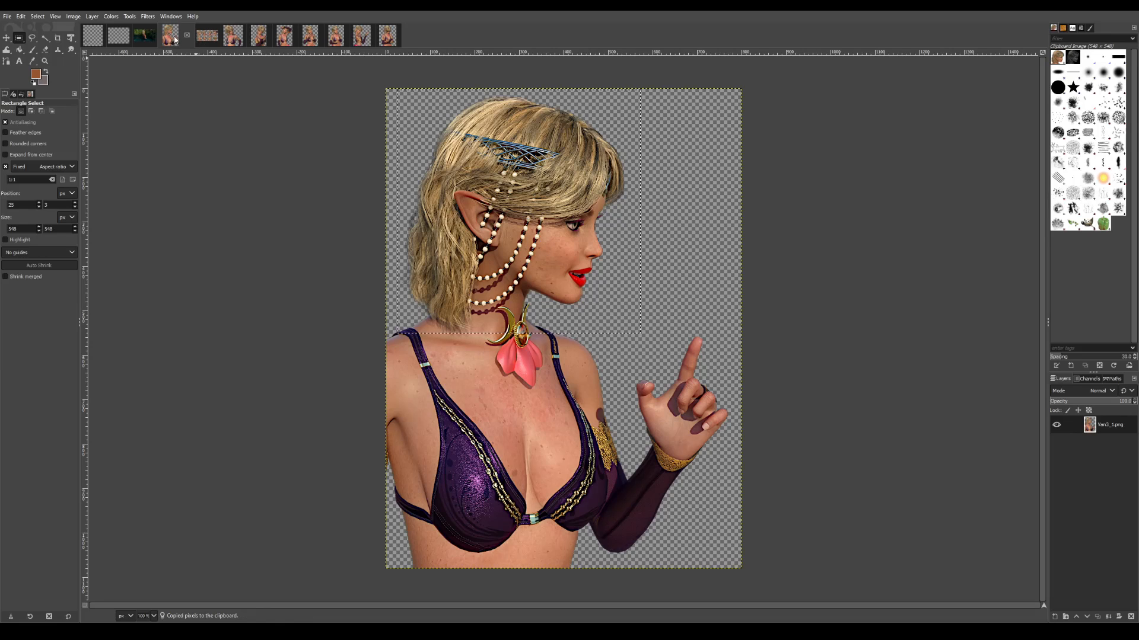
click(196, 35)
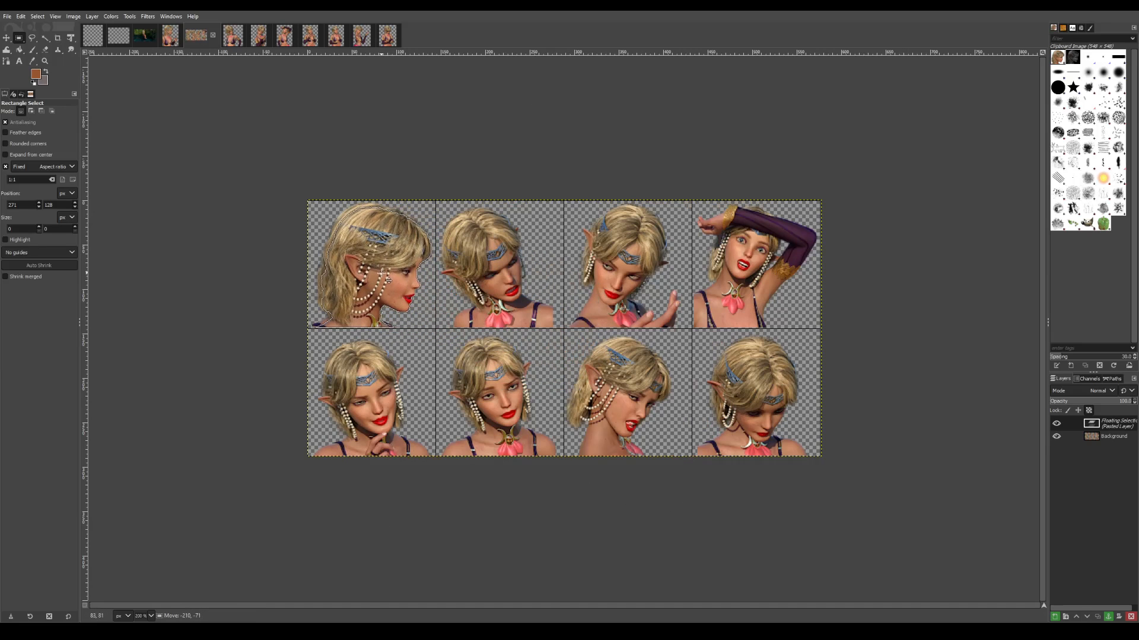
Anchor the floating head crop into the face set's background layer.
click(169, 35)
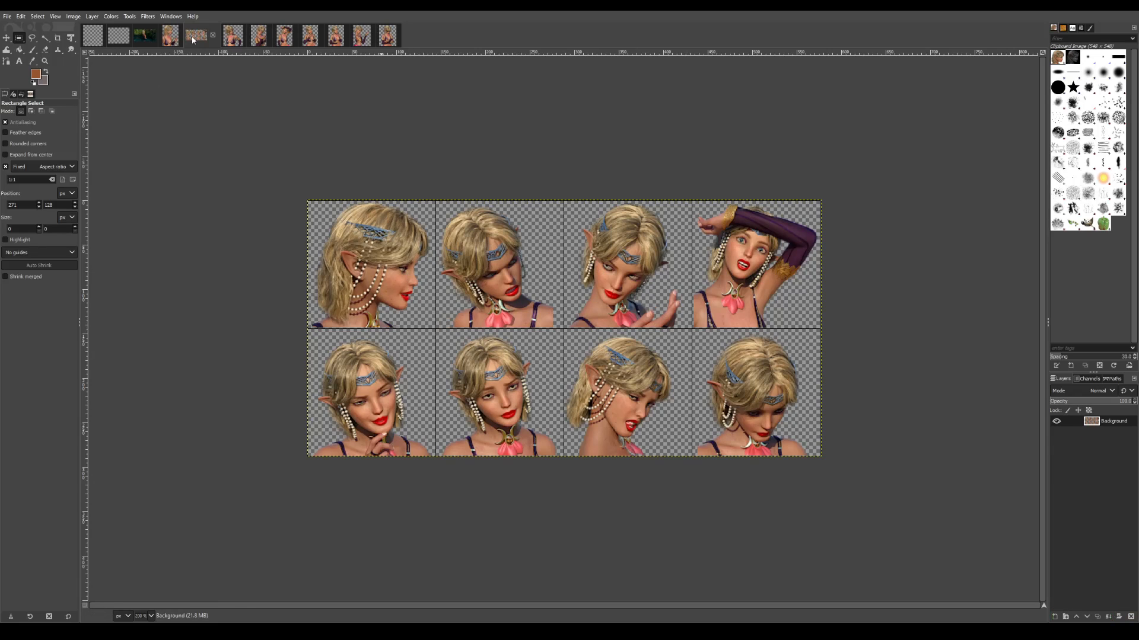
mouse_move(338, 233)
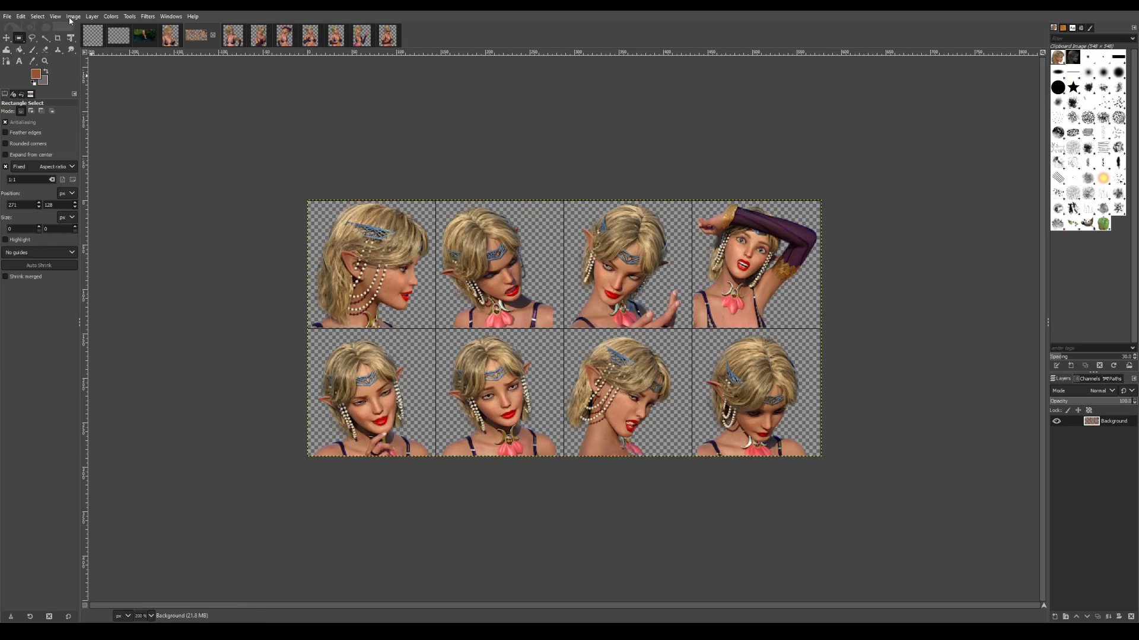
mouse_move(784, 172)
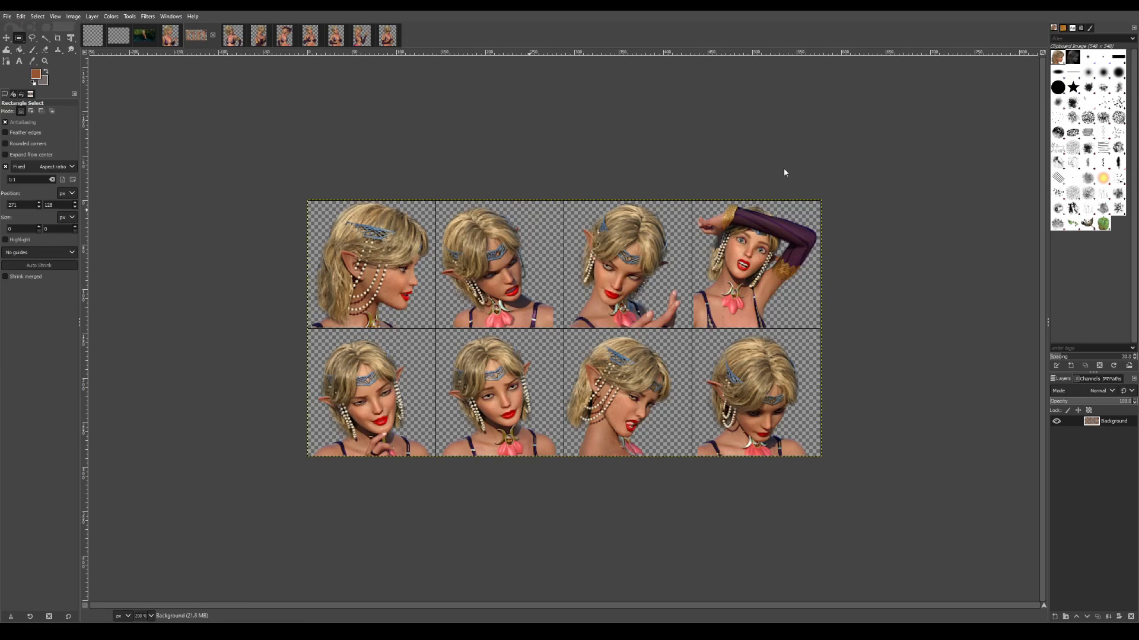
mouse_move(825, 103)
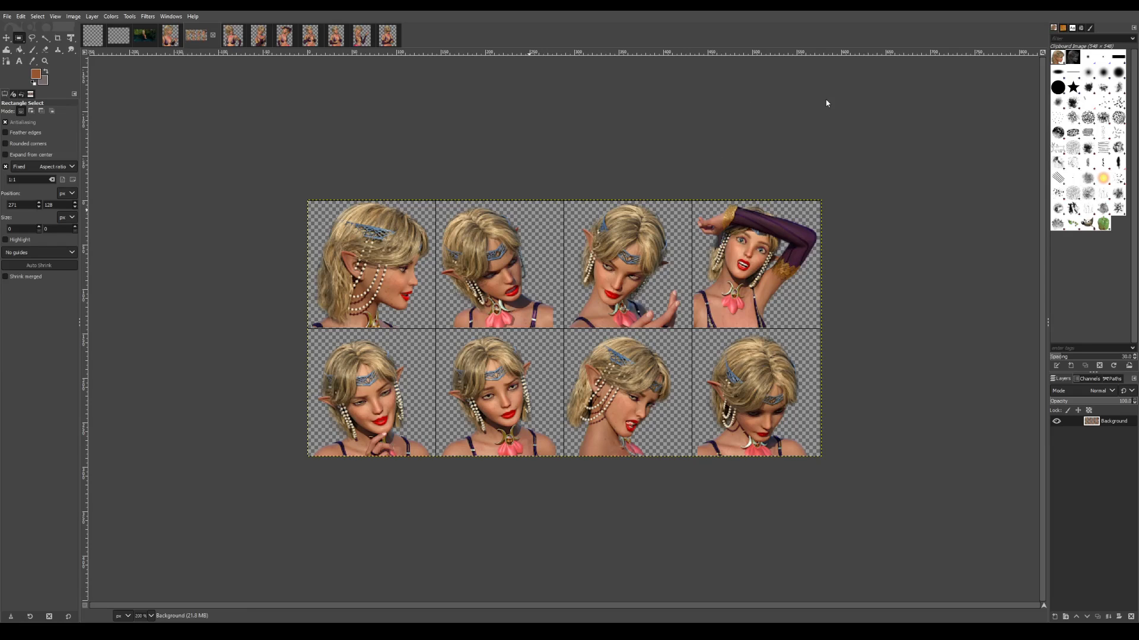
mouse_move(922, 332)
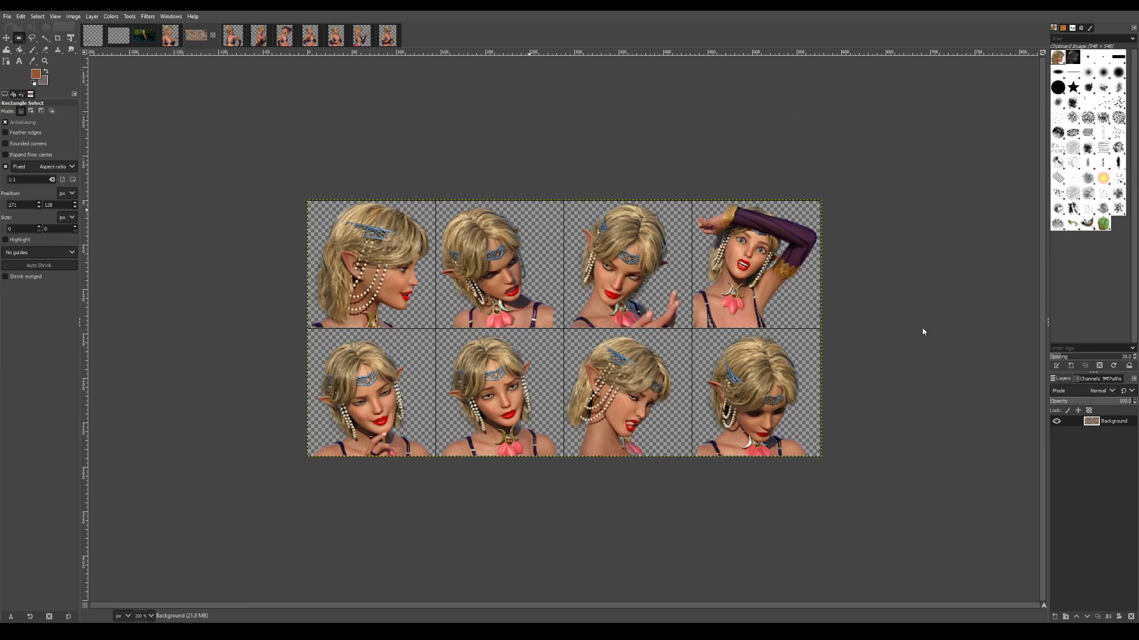
mouse_move(761, 175)
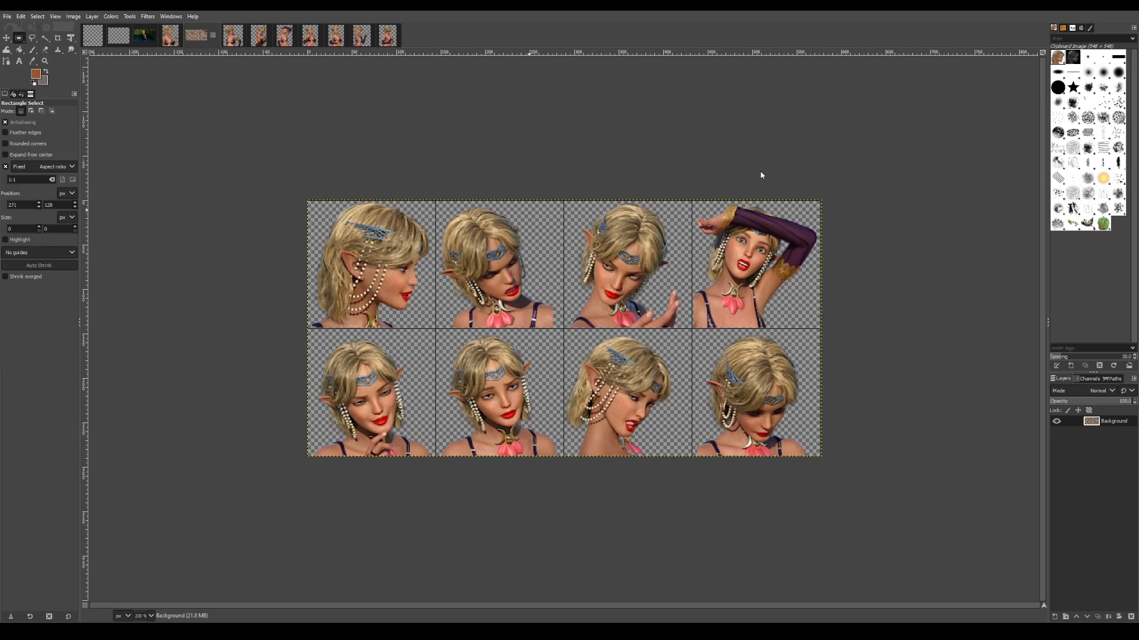
mouse_move(784, 241)
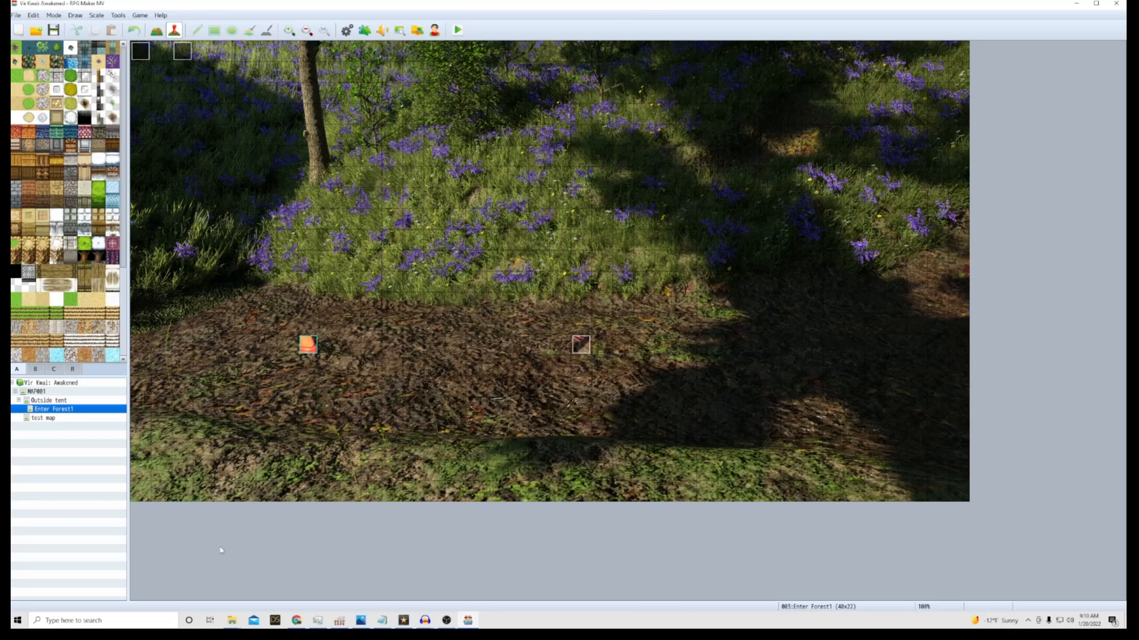
mouse_move(218, 553)
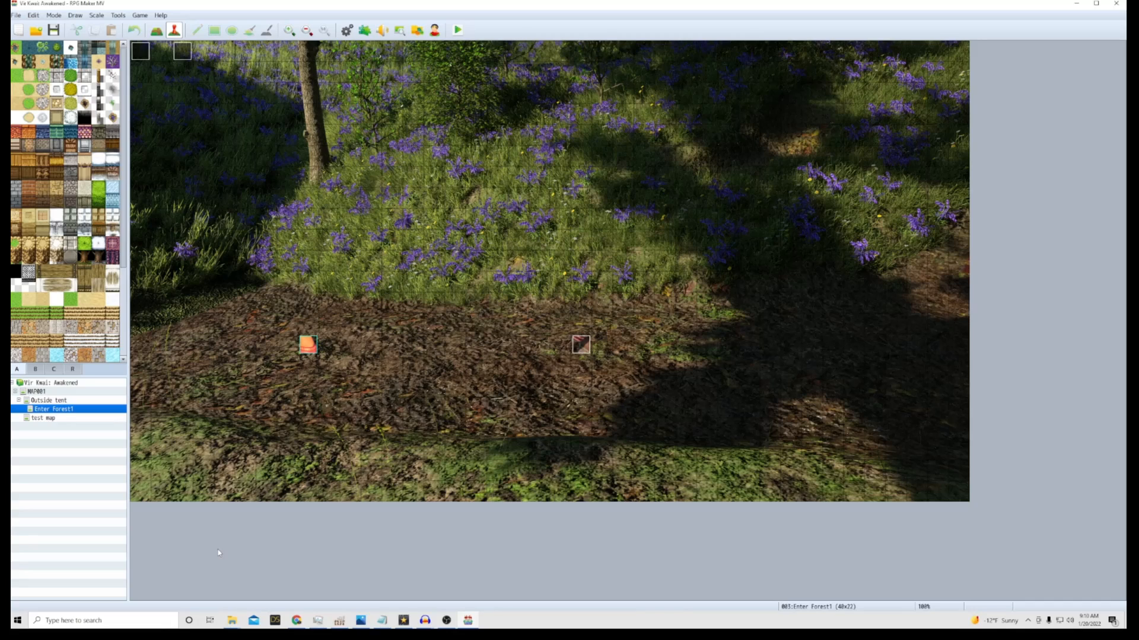
Open the forest map event at the BUST LEFT FALSE line and bring up Event Commands.
double_click(581, 345)
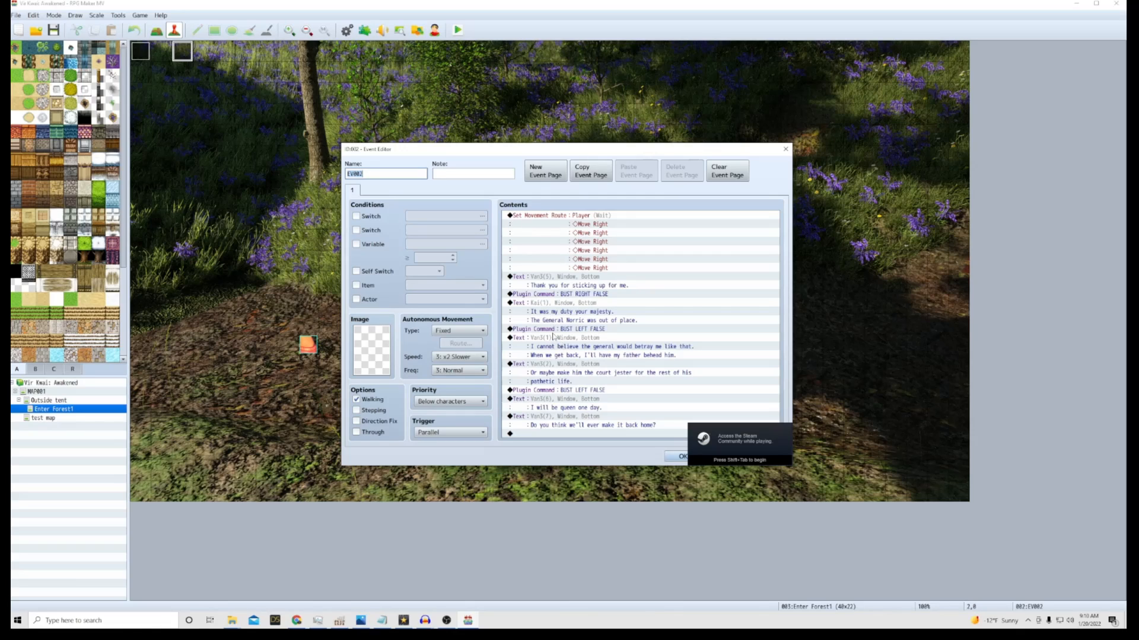
click(559, 329)
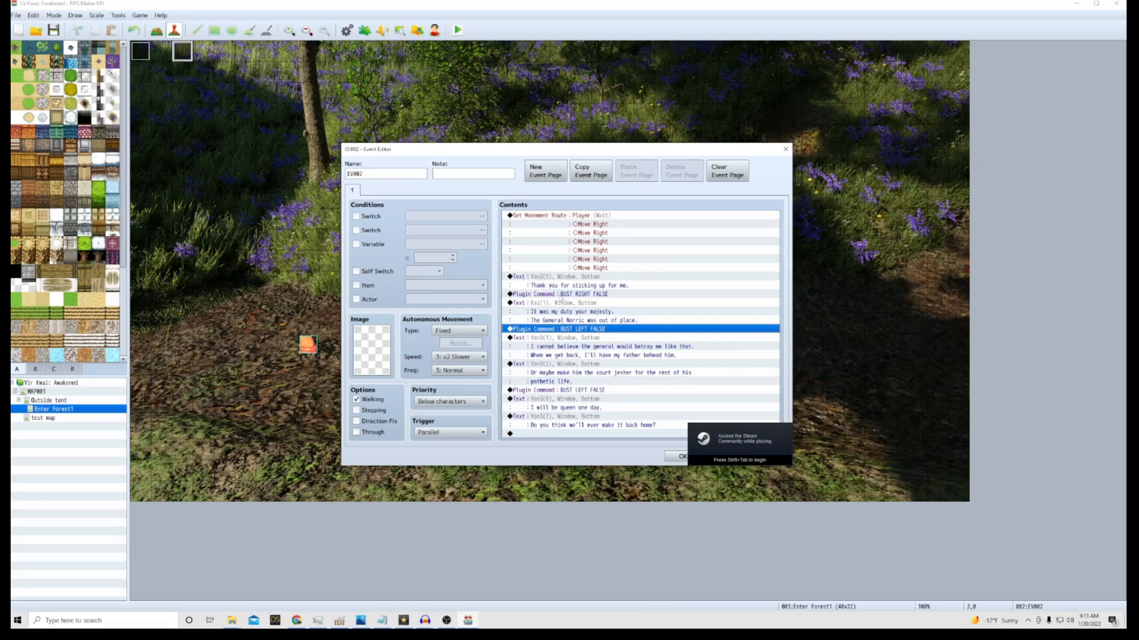
click(560, 294)
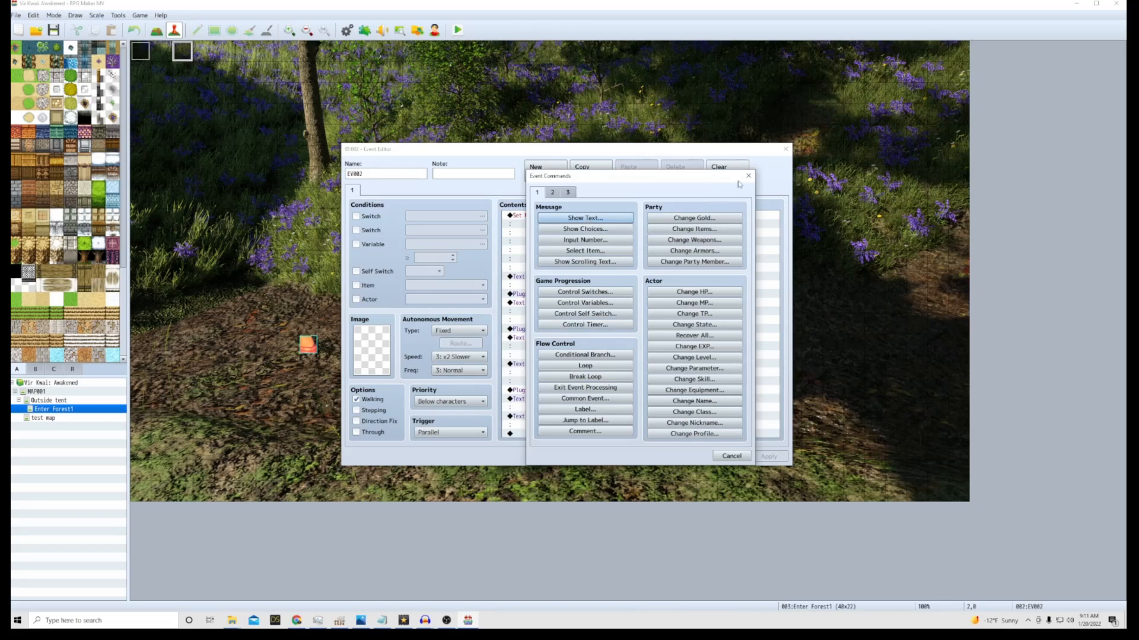
Edit the general-betrayal message and open its Van3 face picker.
right_click(573, 347)
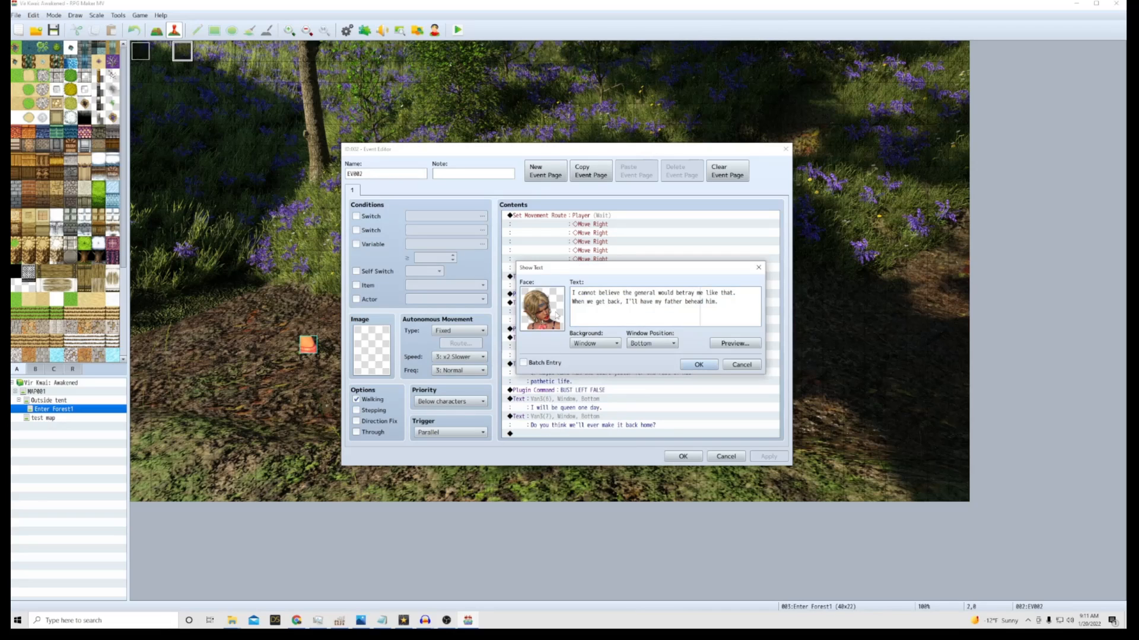
click(541, 309)
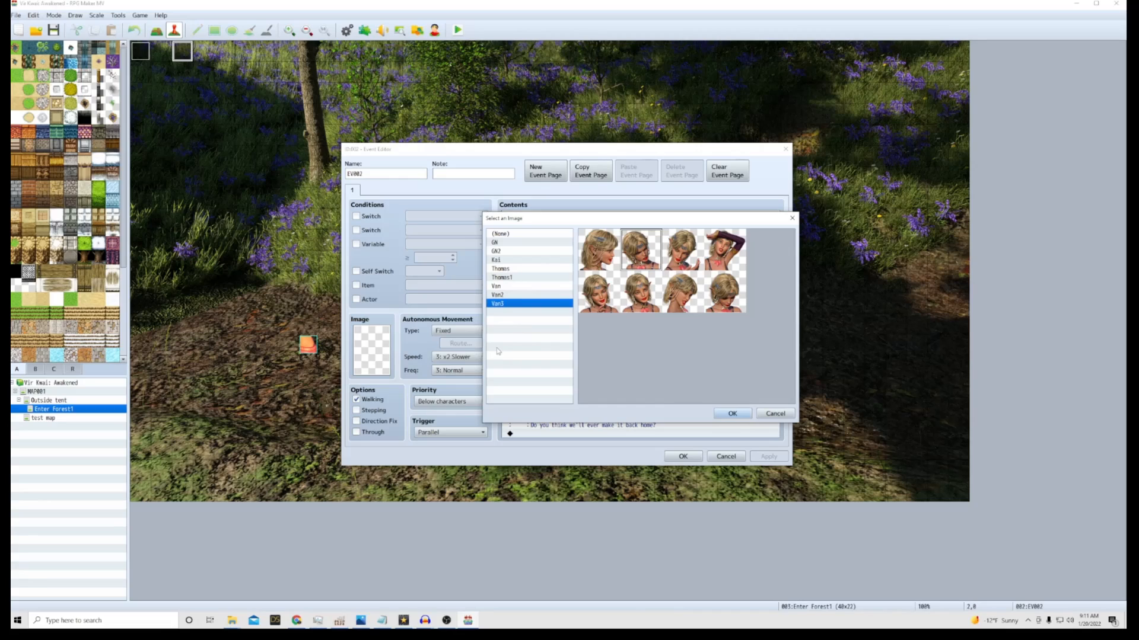
mouse_move(646, 263)
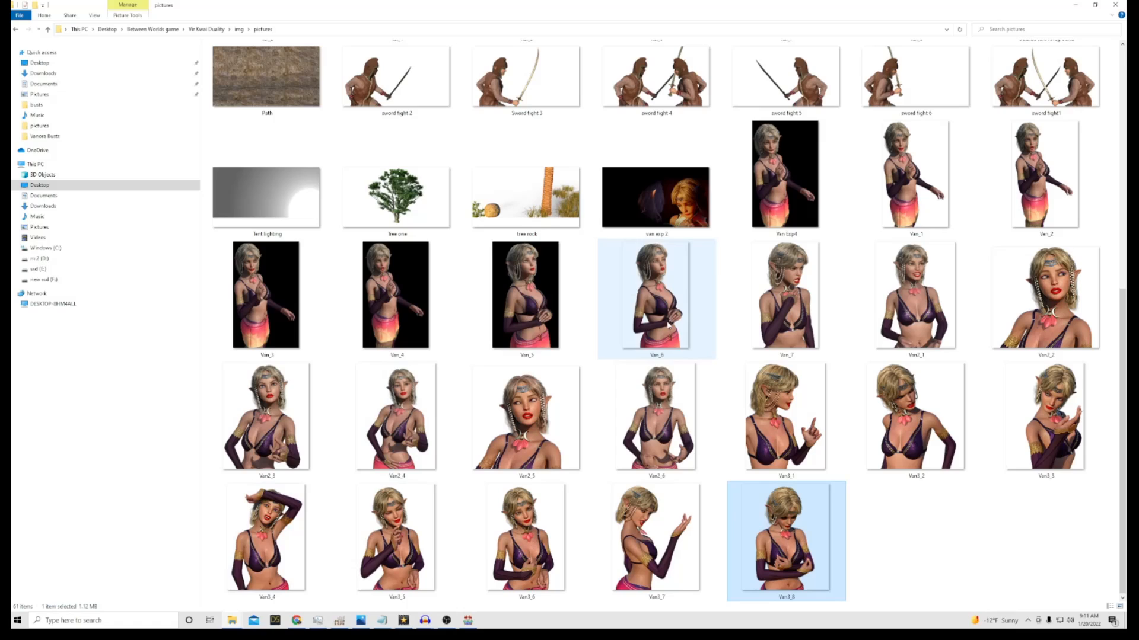
Inspect the Van3_2 bust picture in the img/pictures folder.
click(915, 420)
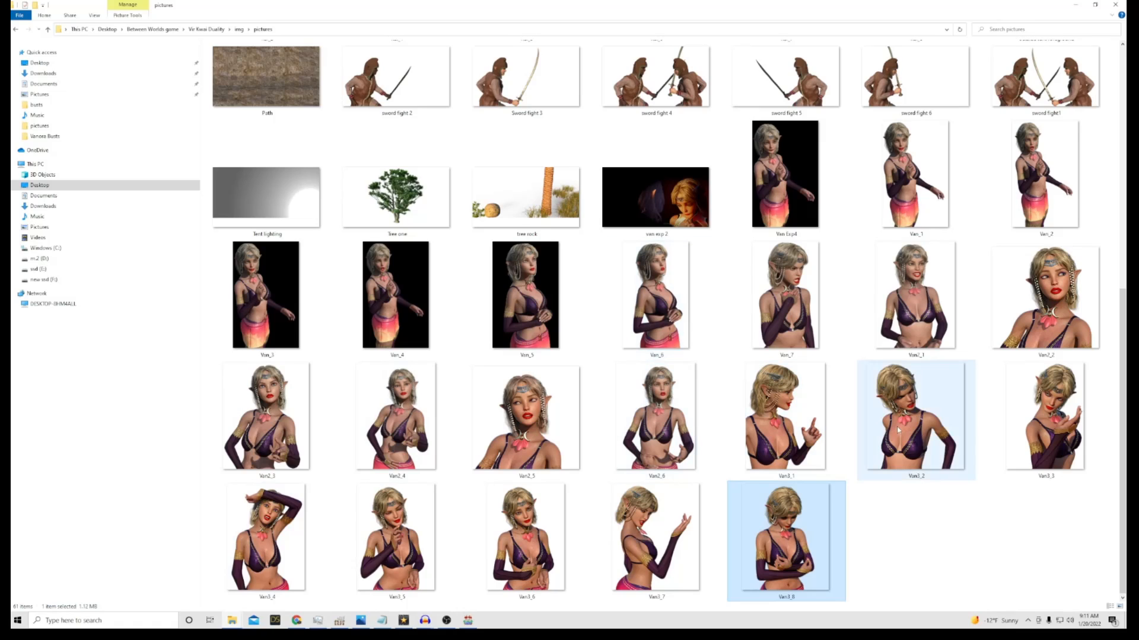
mouse_move(915, 432)
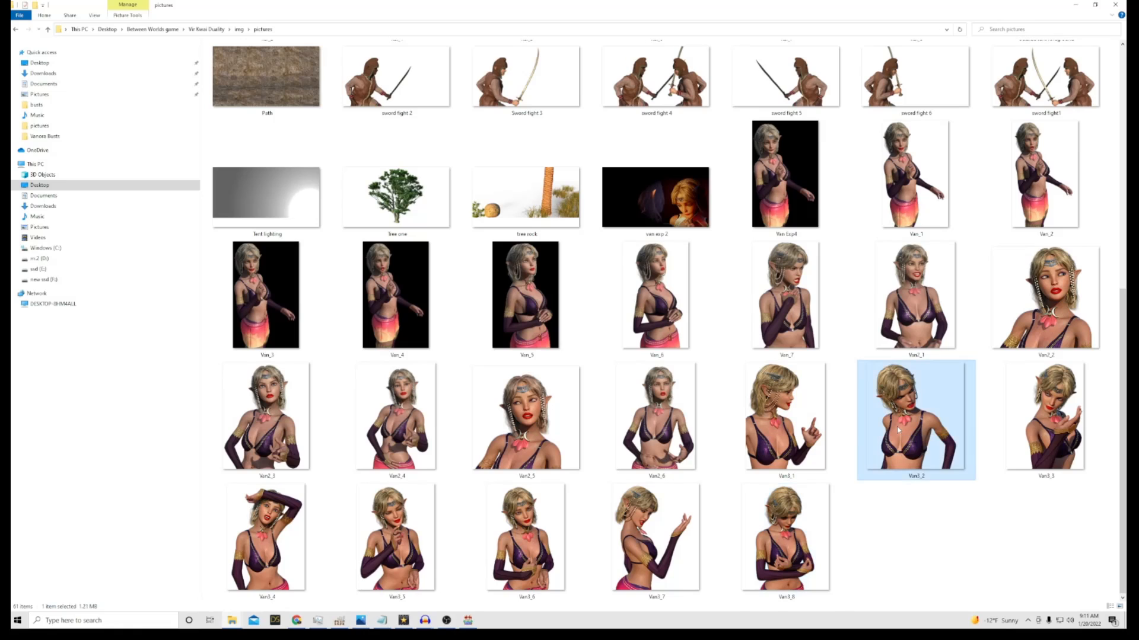
double_click(916, 420)
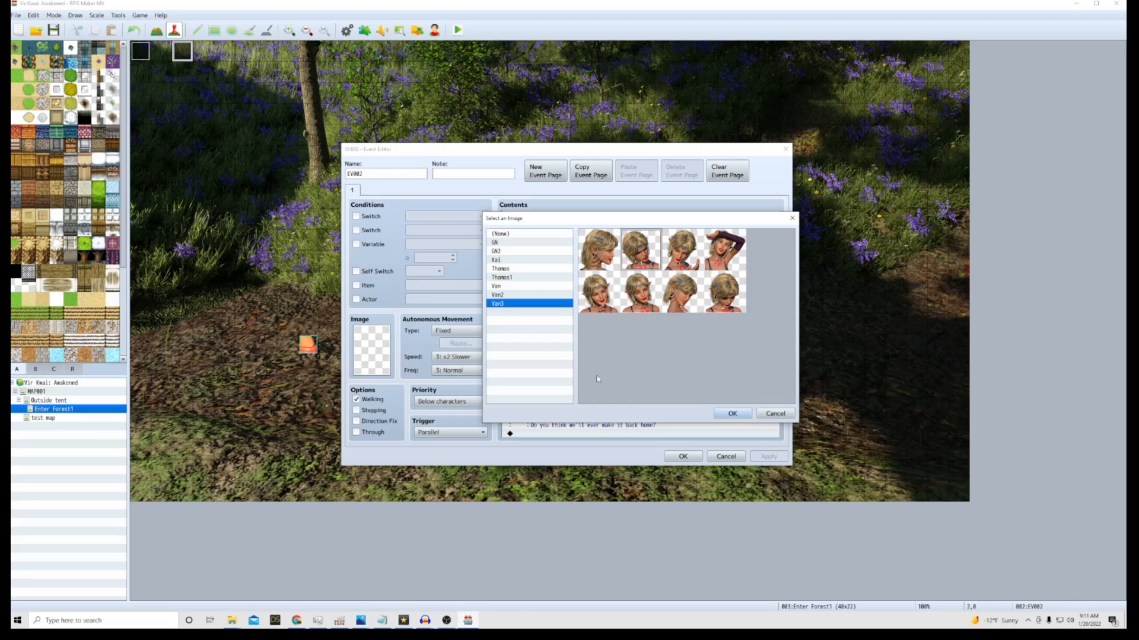
mouse_move(504, 509)
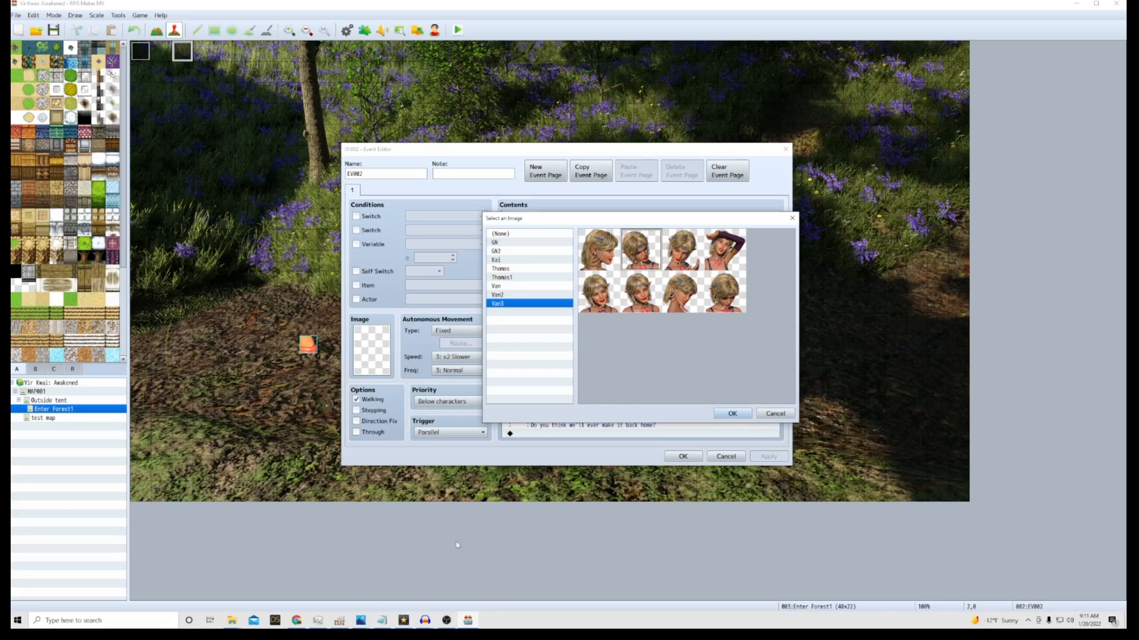
mouse_move(695, 397)
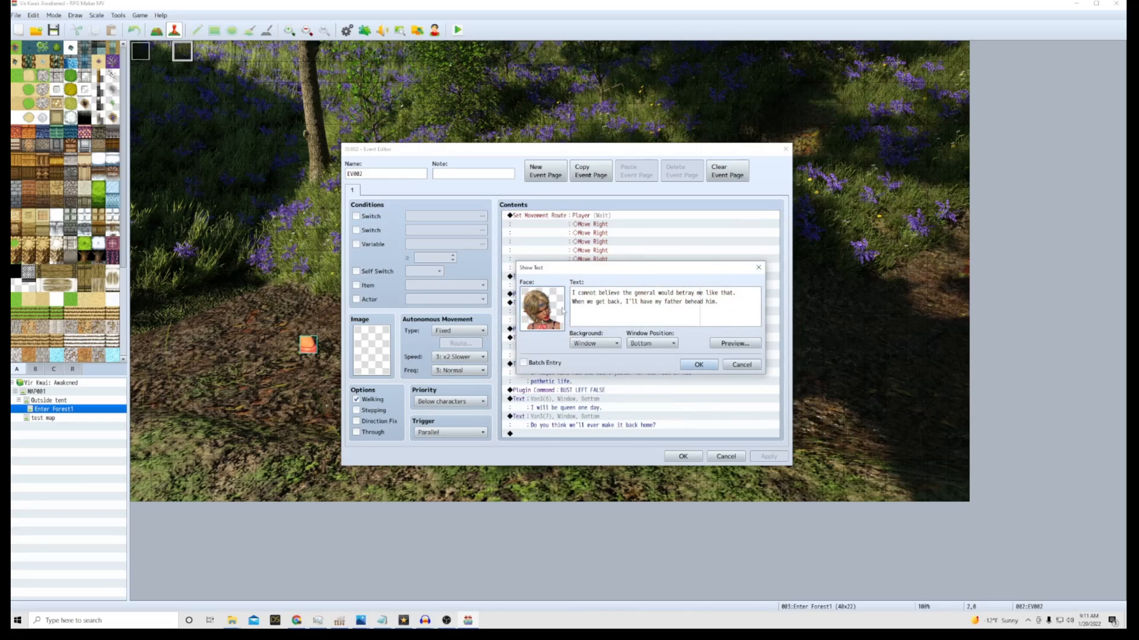
Confirm the betrayal message with the third Van3 face.
click(698, 365)
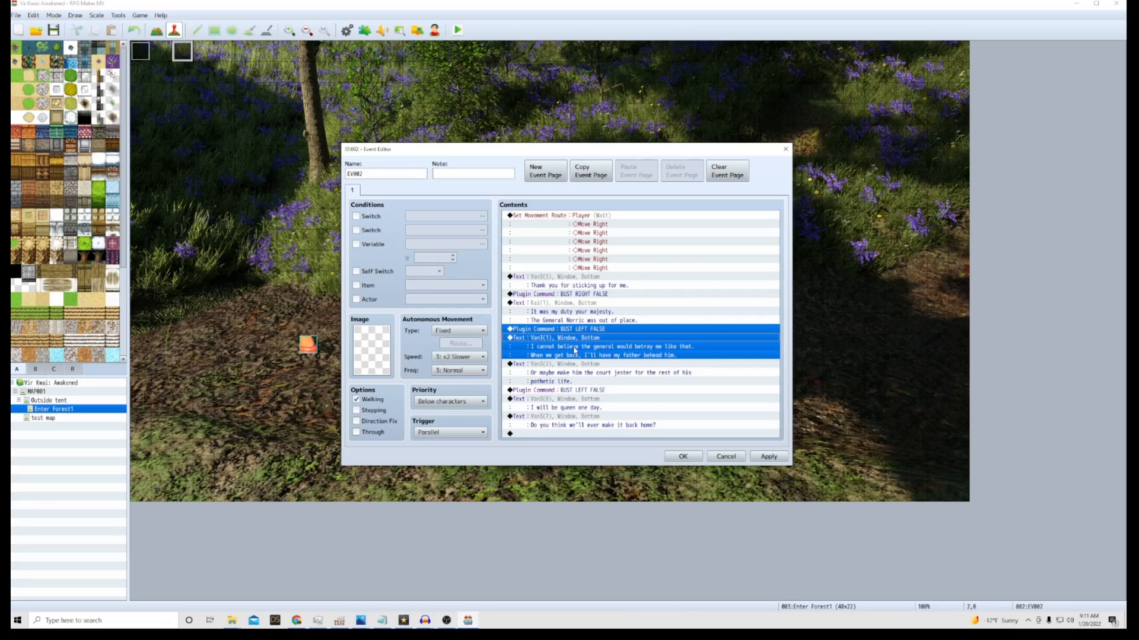
right_click(595, 337)
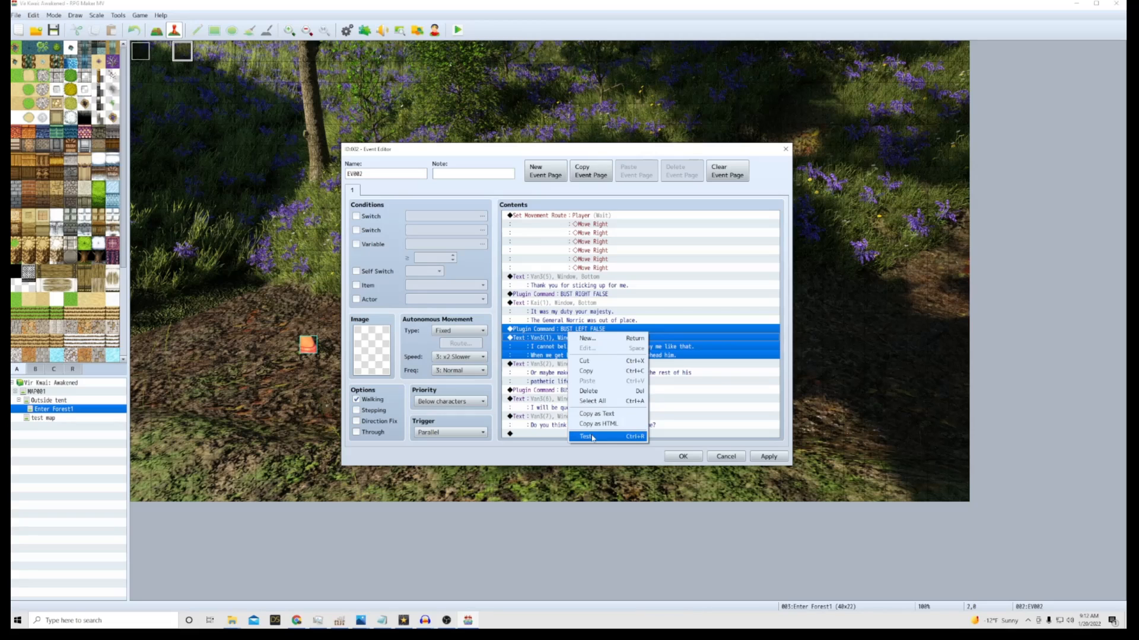
click(586, 436)
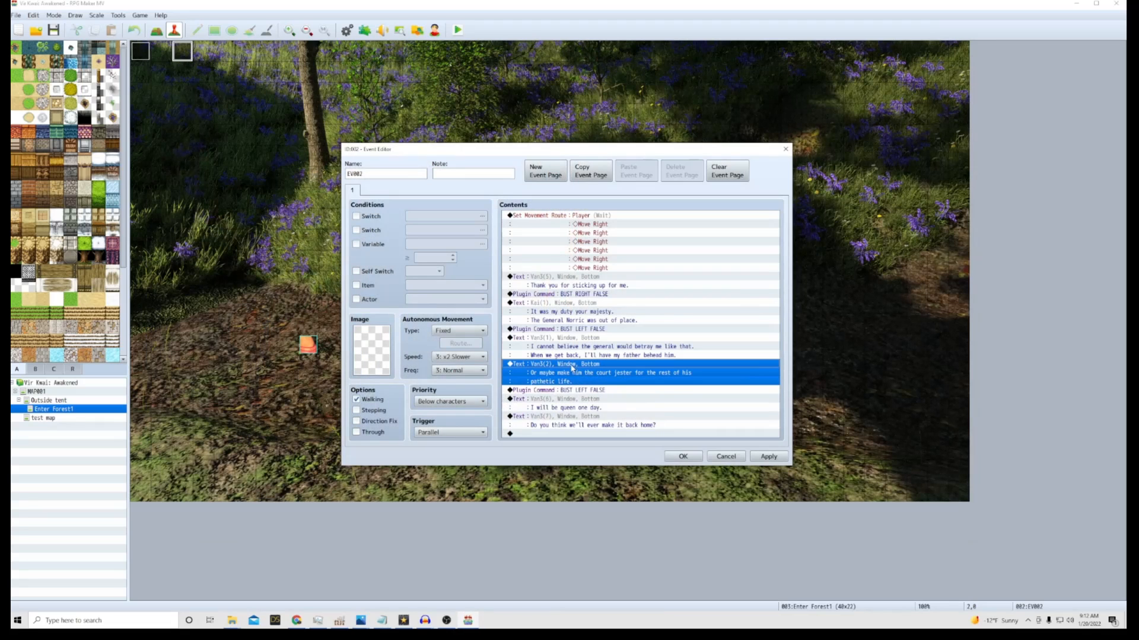
right_click(573, 372)
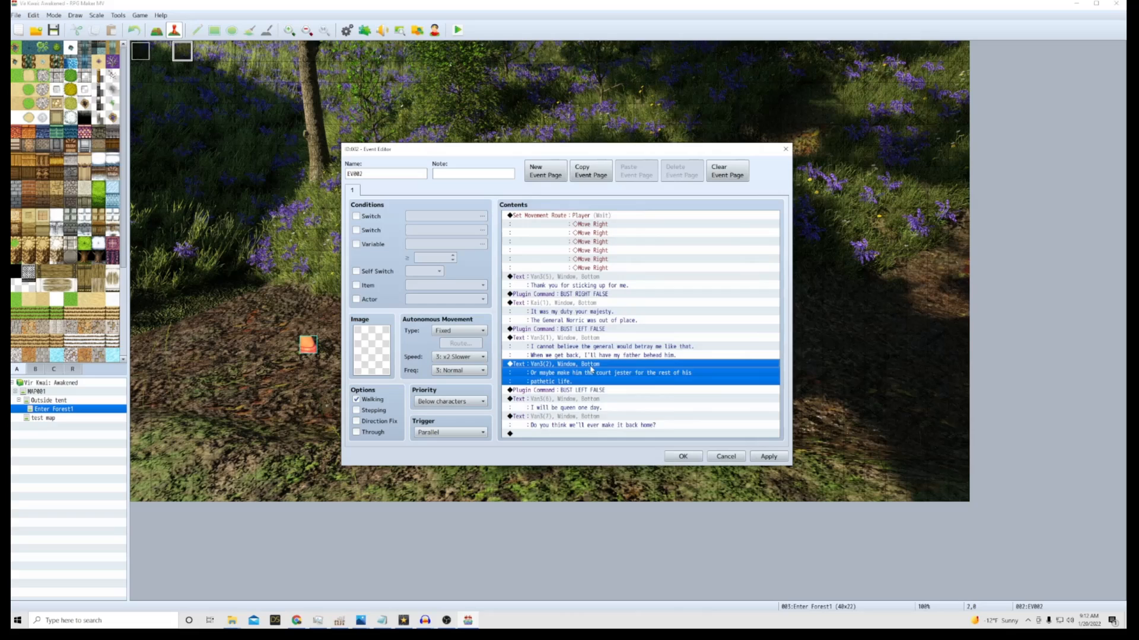
Re-pick a Van3 face for the court jester message.
double_click(590, 368)
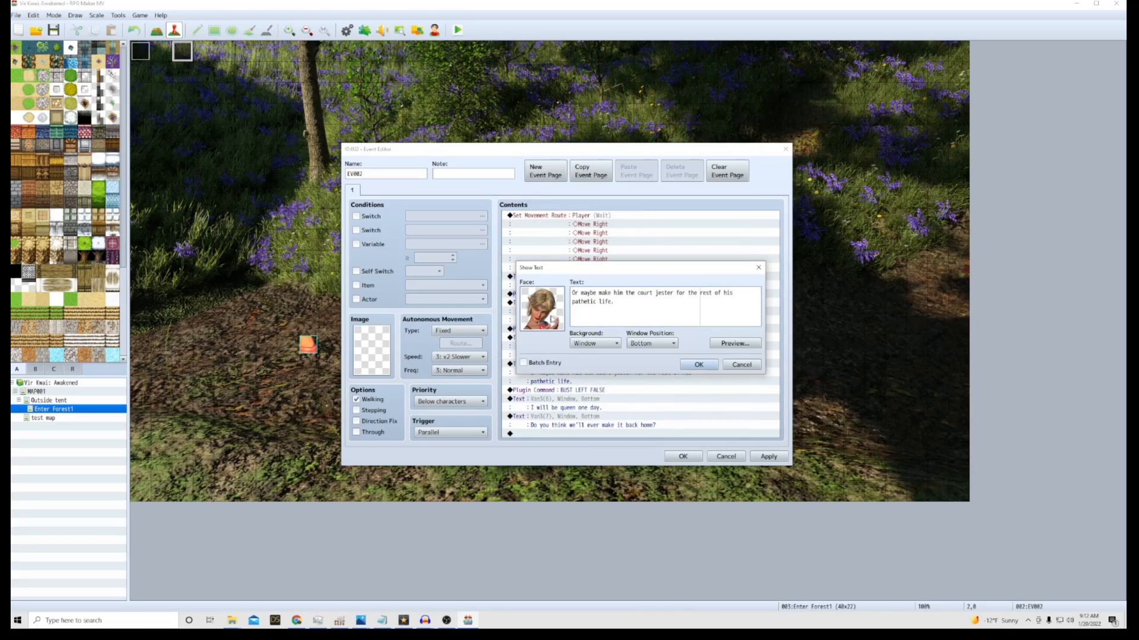
click(542, 308)
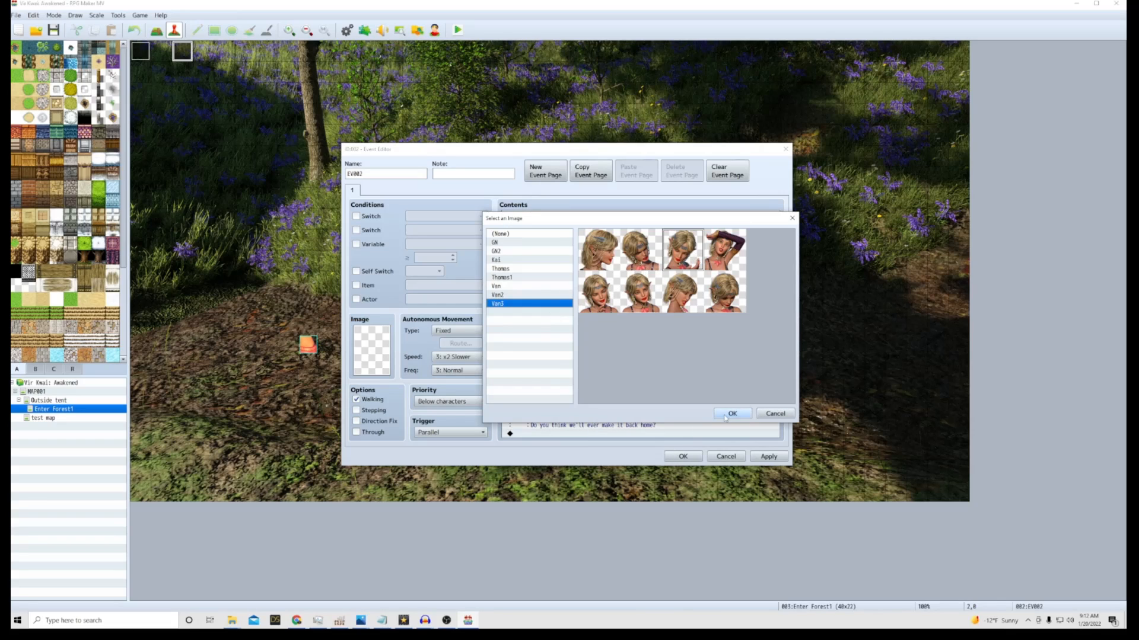
click(731, 414)
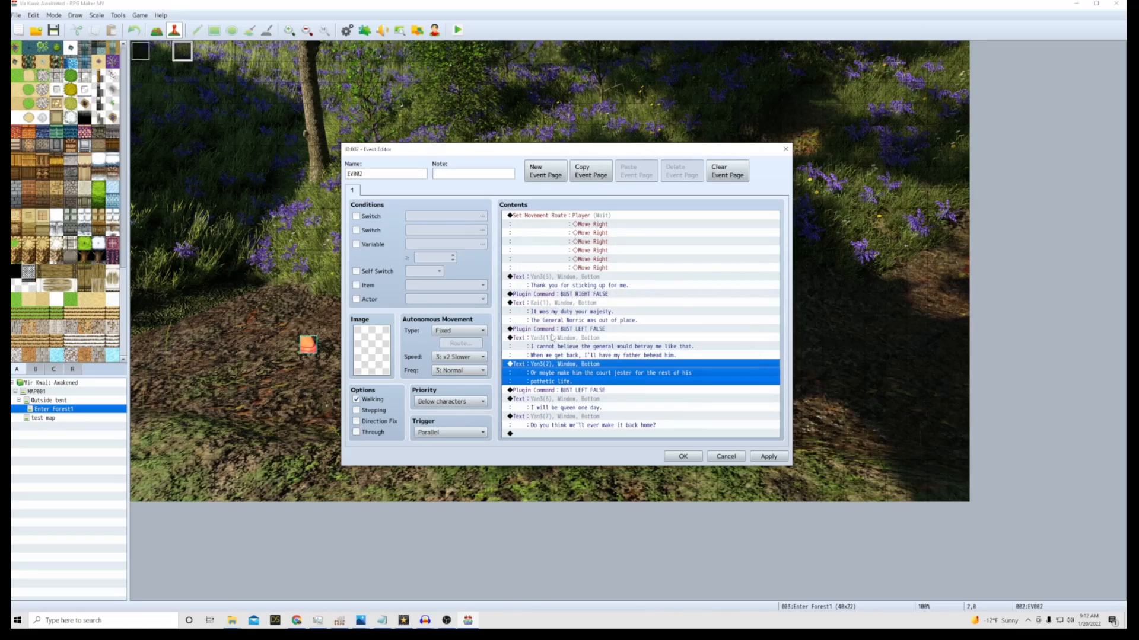
Test the bust command and both messages, then save and close the event.
click(559, 329)
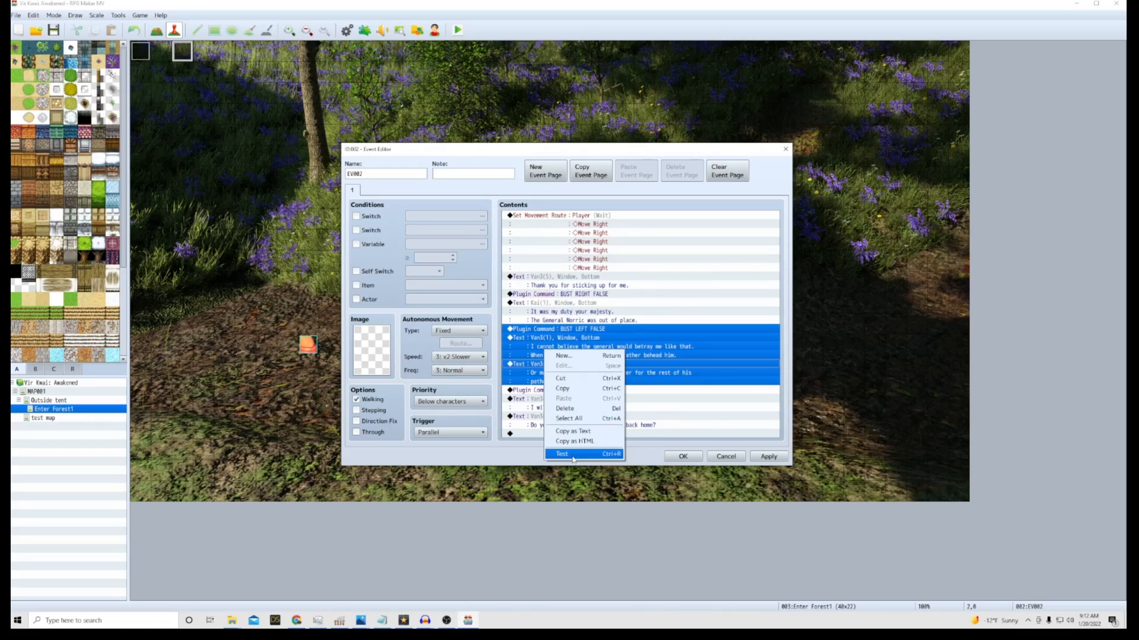
click(562, 454)
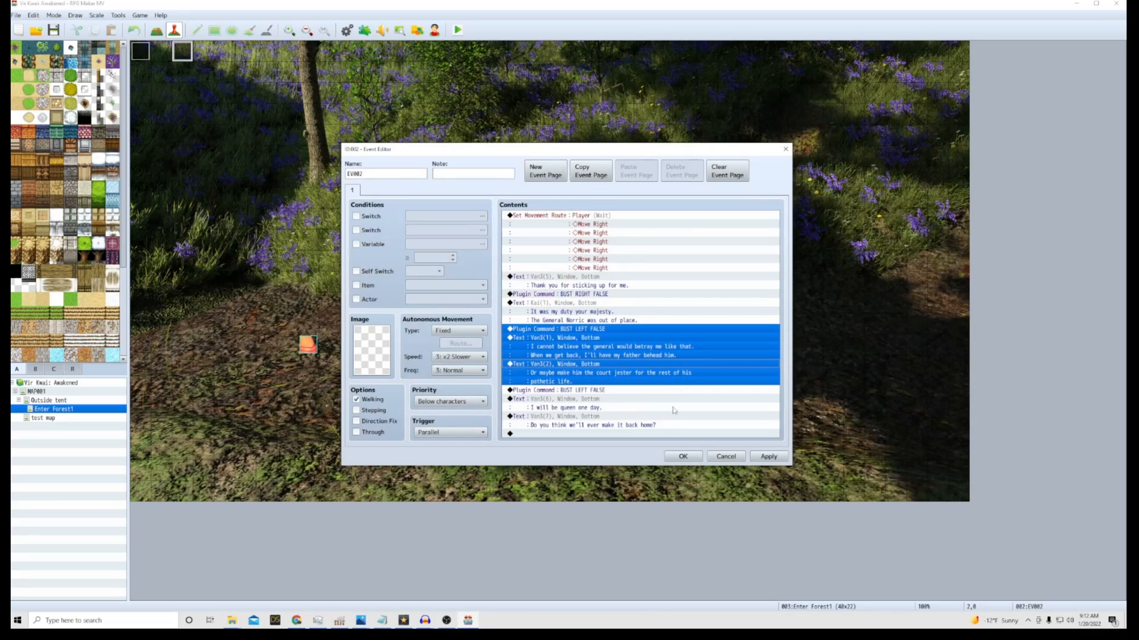
click(681, 456)
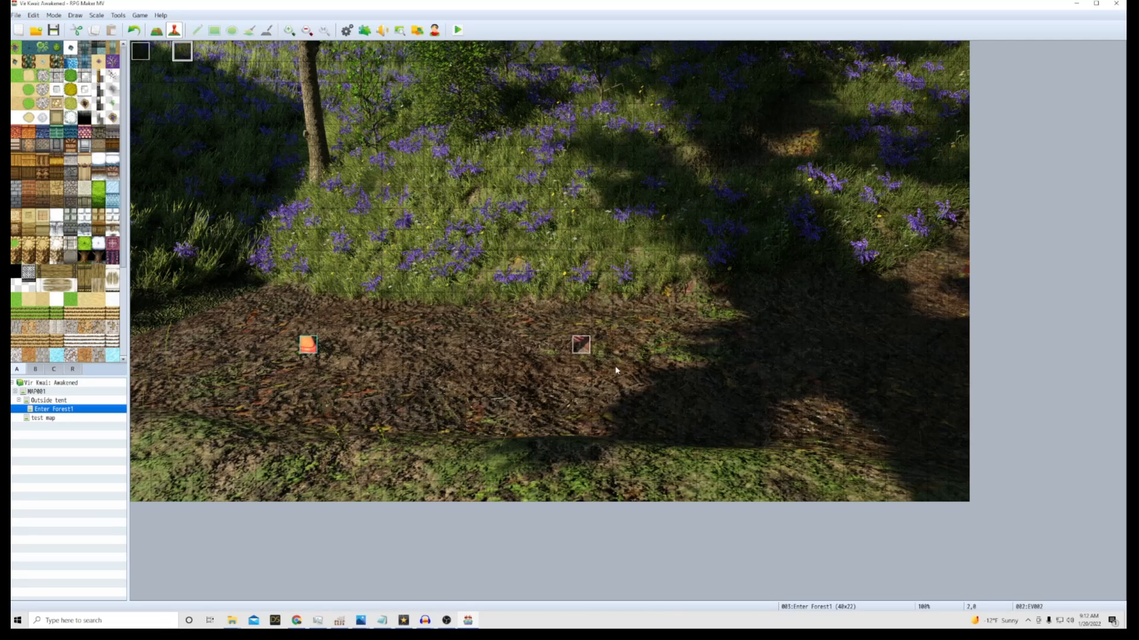
mouse_move(494, 409)
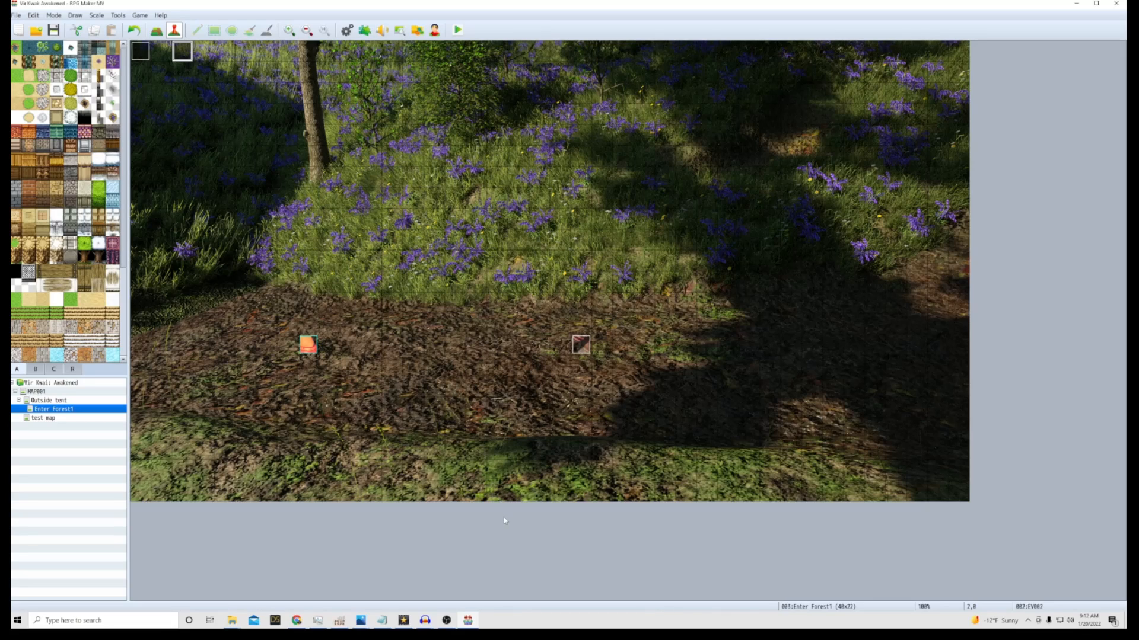
mouse_move(489, 533)
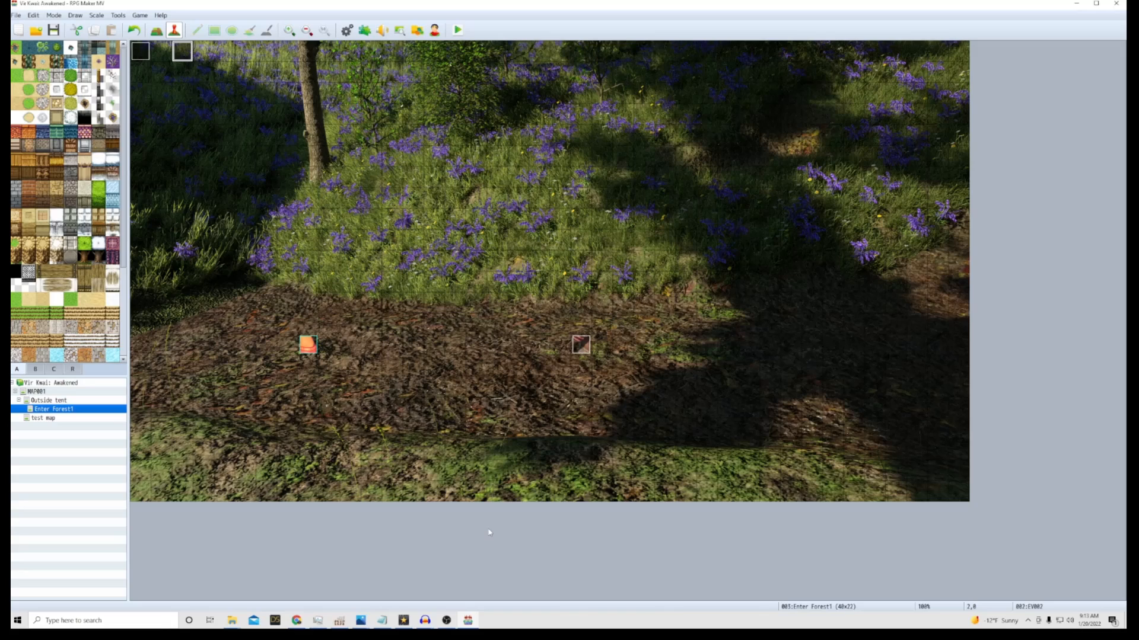
mouse_move(490, 547)
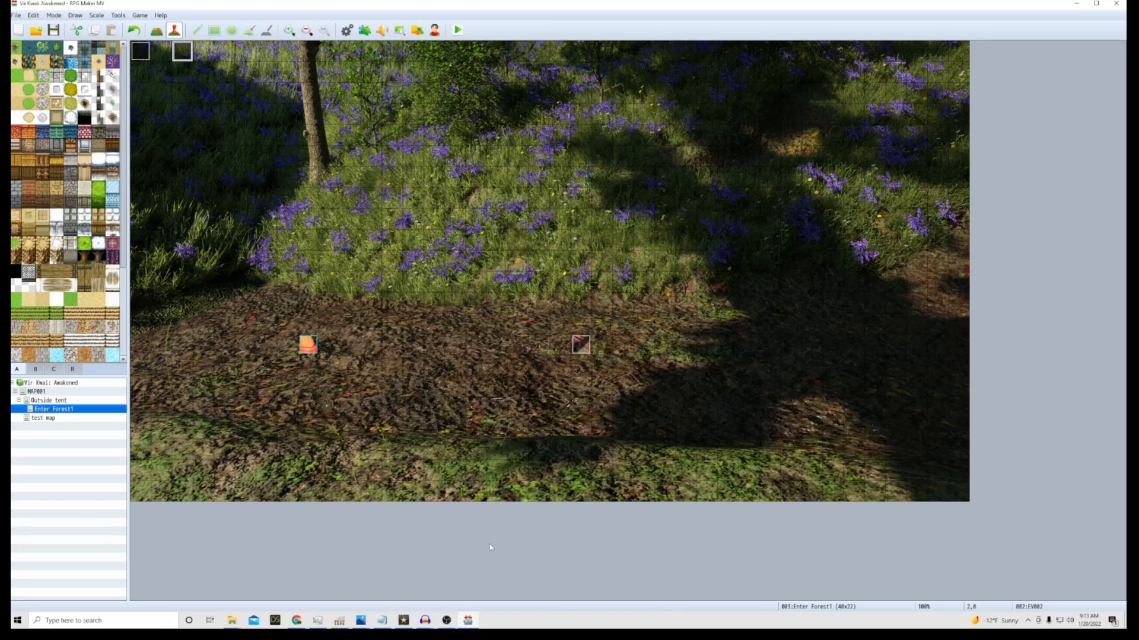
mouse_move(493, 556)
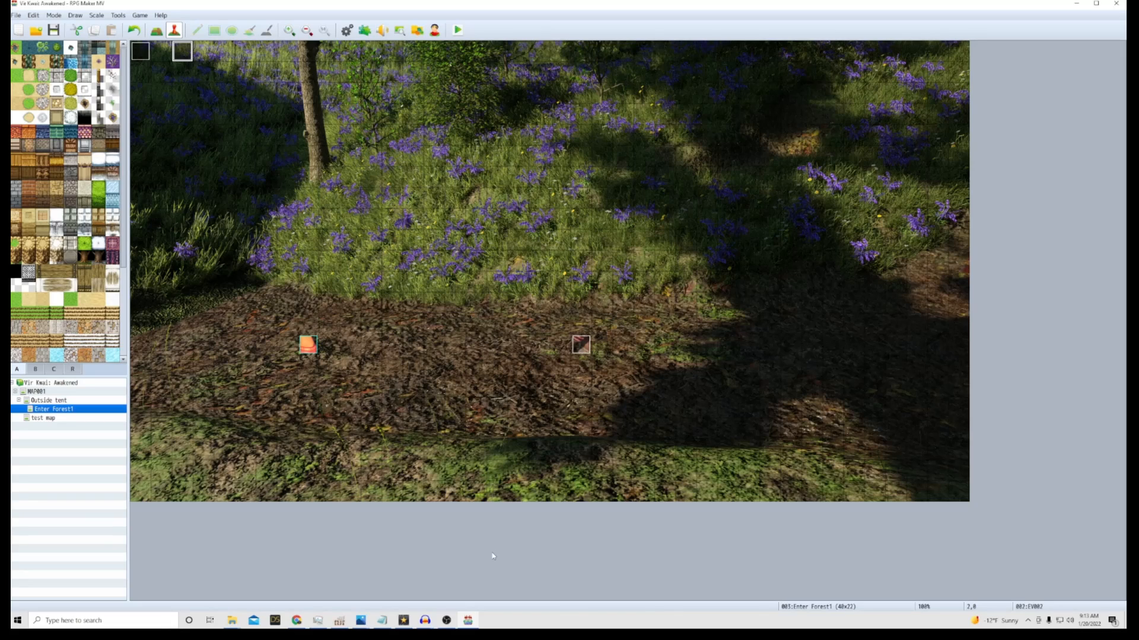
mouse_move(486, 544)
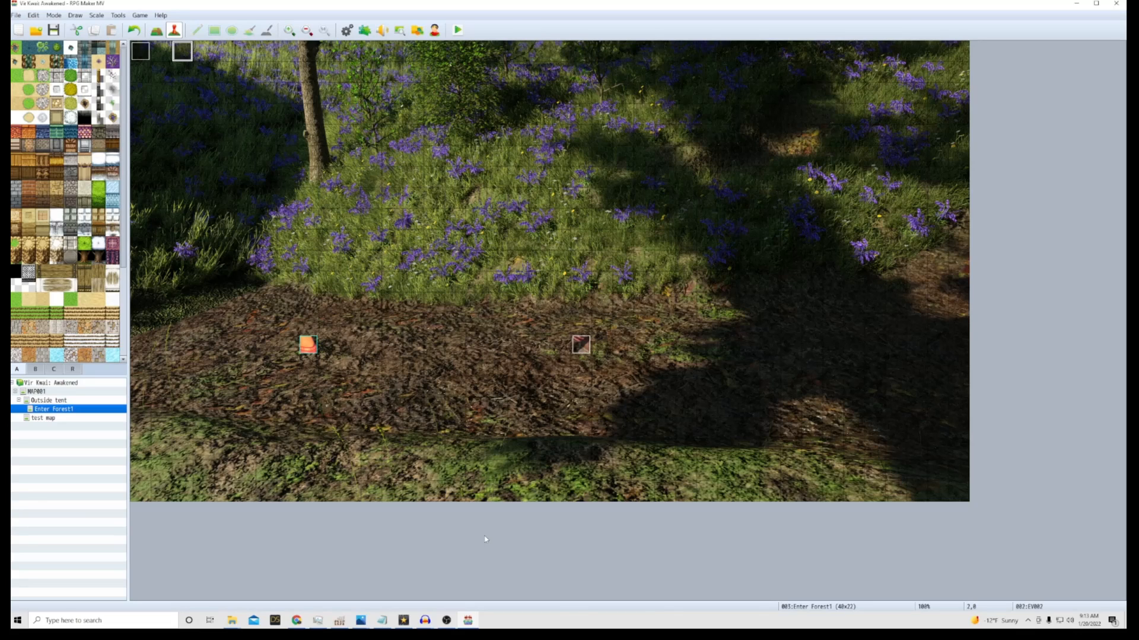
mouse_move(499, 547)
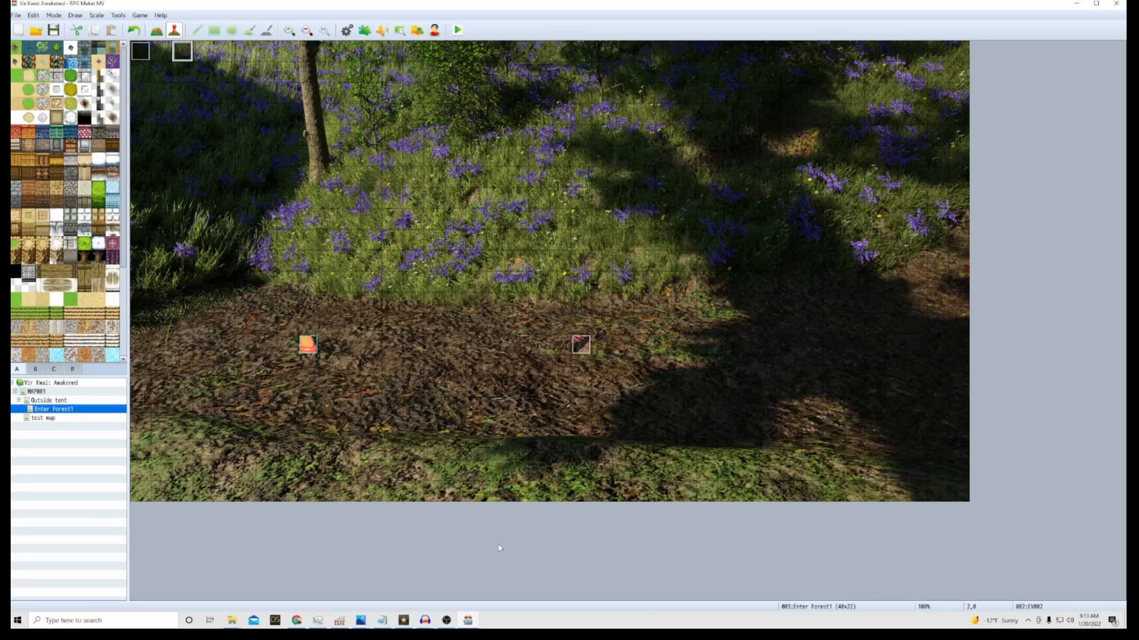